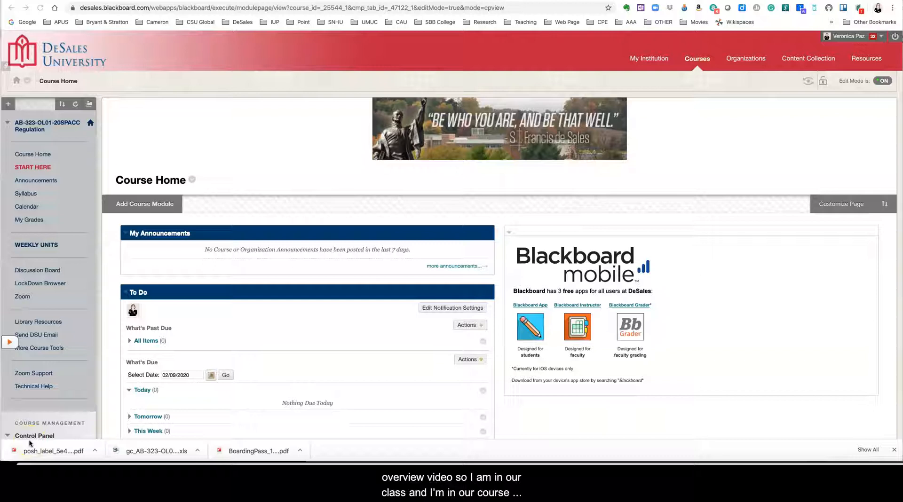
mouse_move(221, 204)
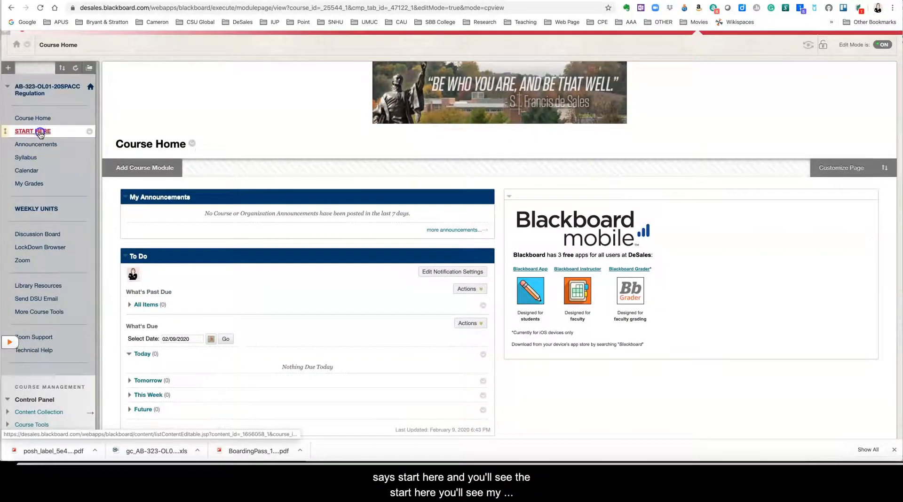
Step: Open Start Here and review its welcome, instructor, course overview and what-to-do-next items
click(32, 131)
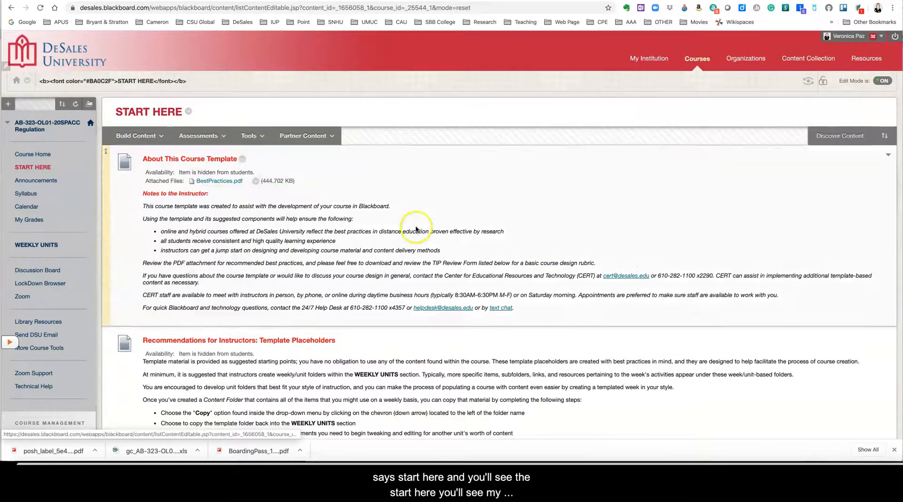
scroll(down, 3)
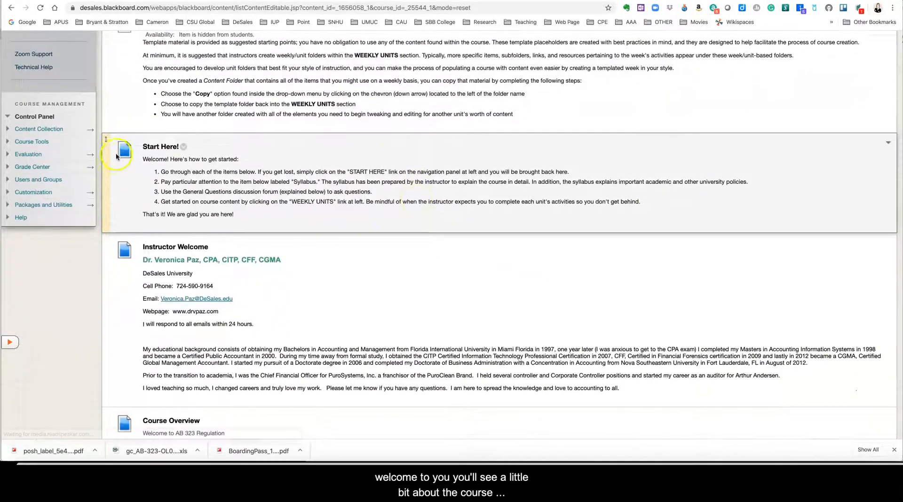
scroll(down, 3)
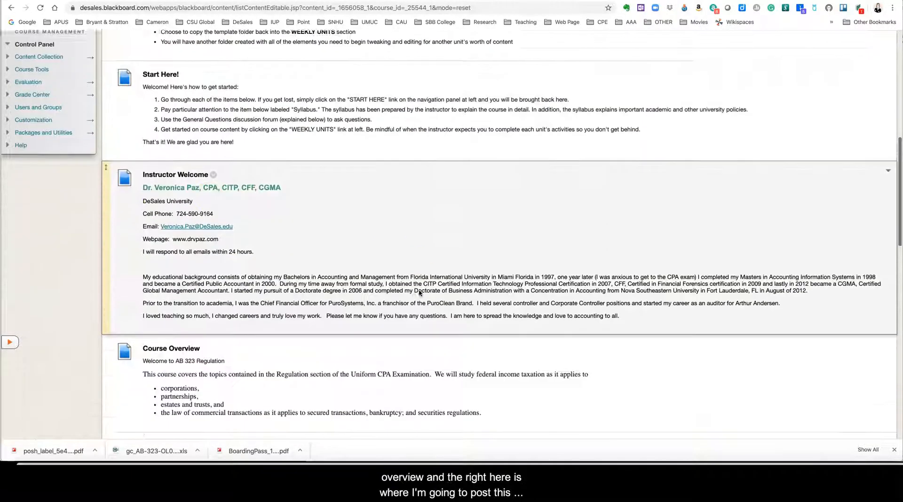
scroll(down, 3)
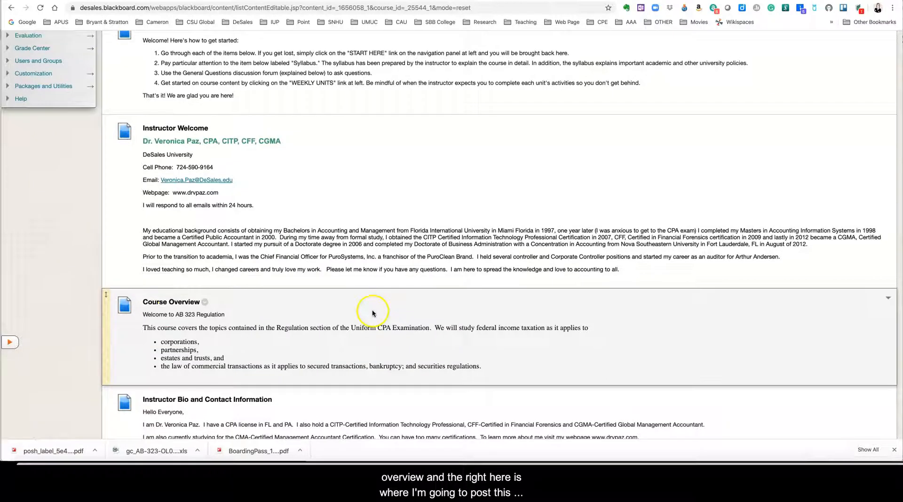
mouse_move(241, 304)
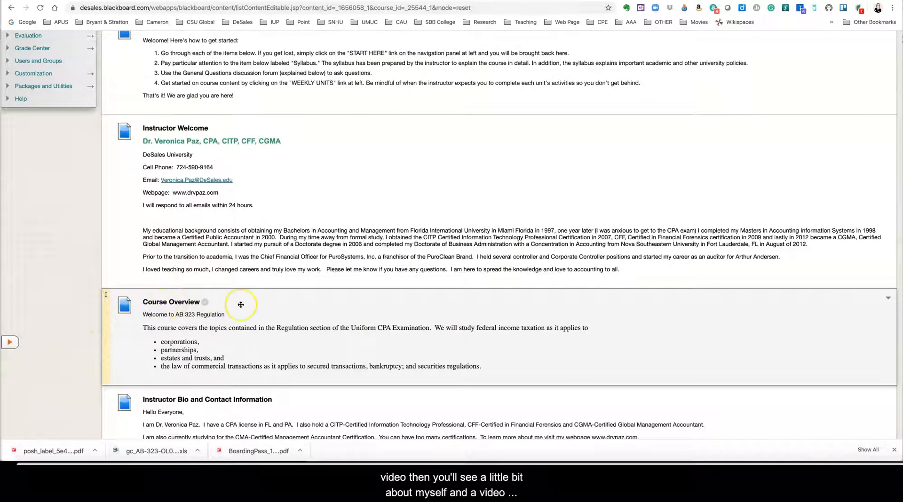
scroll(down, 3)
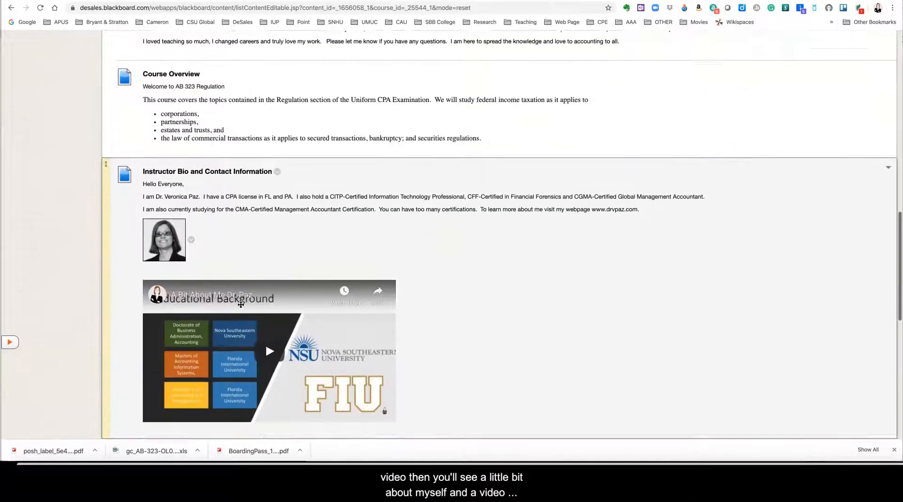
scroll(down, 3)
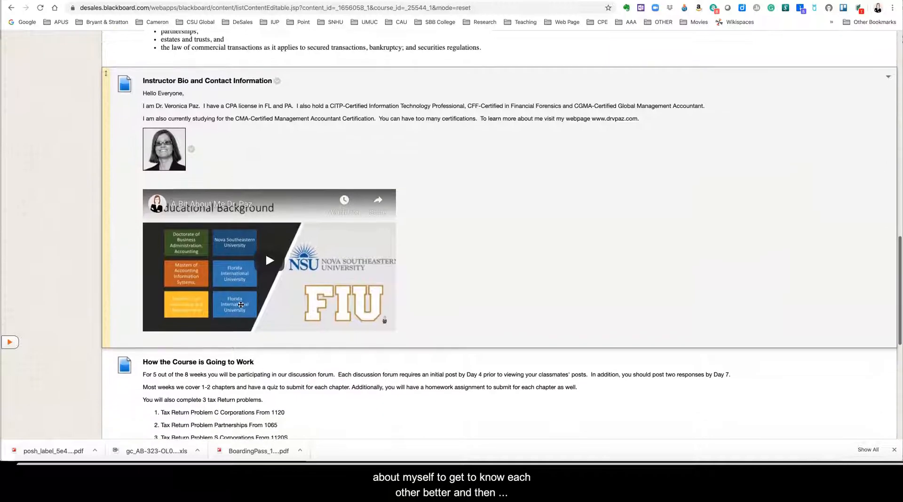
scroll(down, 3)
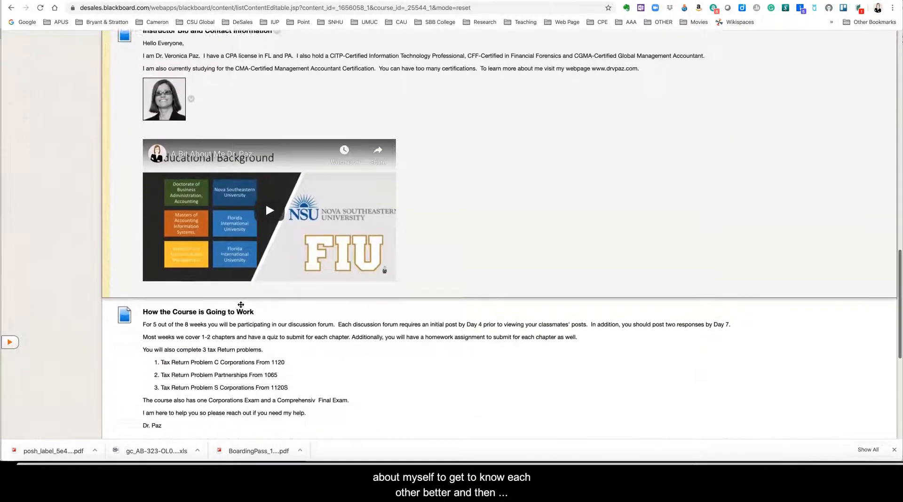
scroll(down, 3)
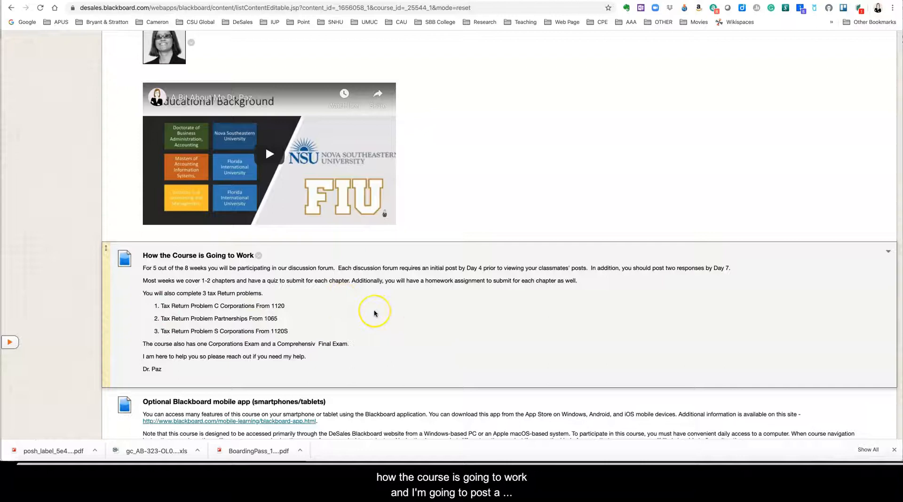
mouse_move(374, 313)
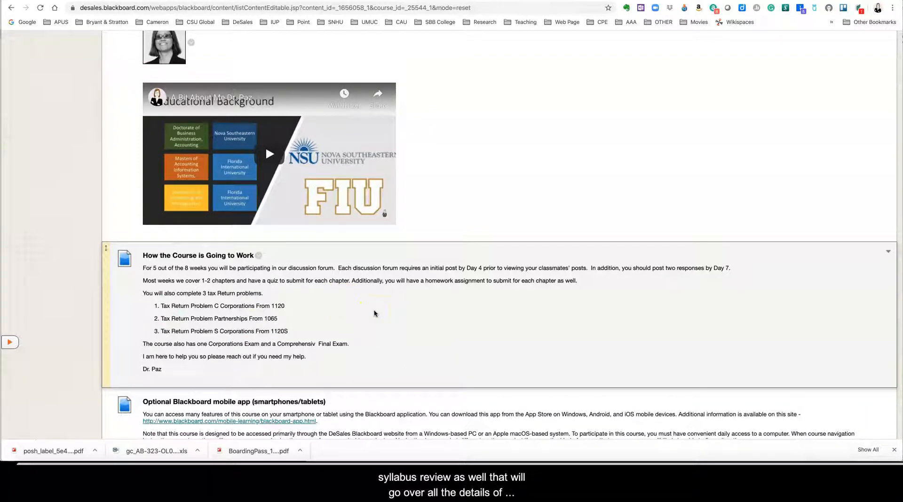
scroll(down, 3)
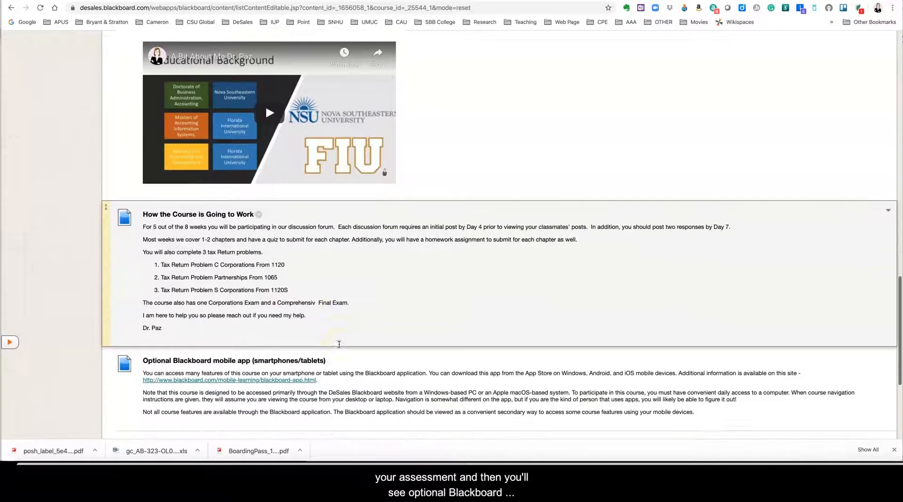
scroll(down, 3)
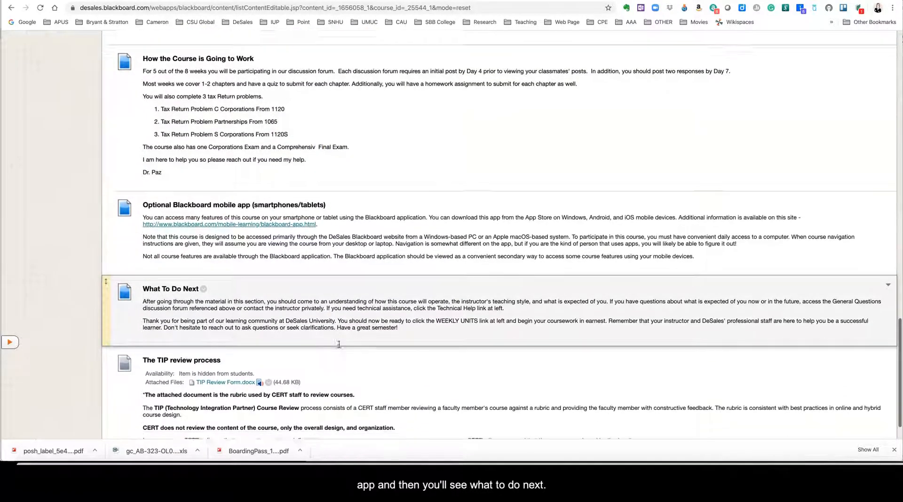
scroll(up, 3)
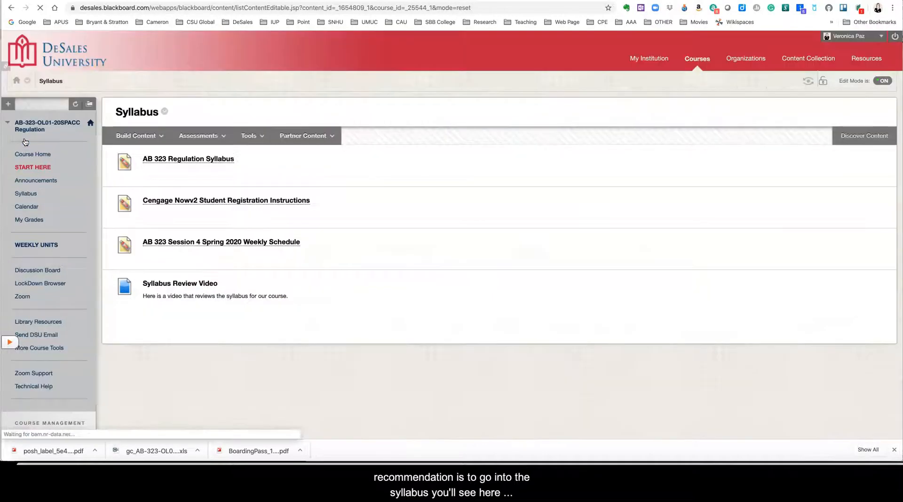
mouse_move(217, 159)
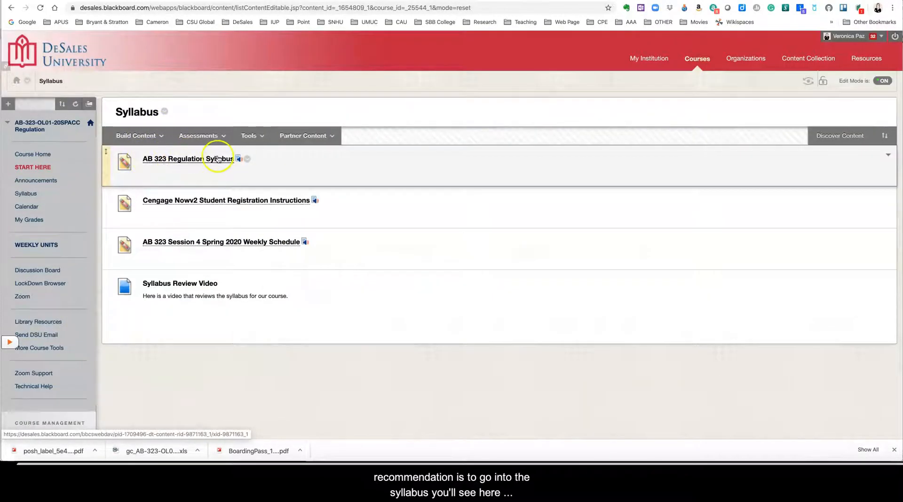
mouse_move(164, 206)
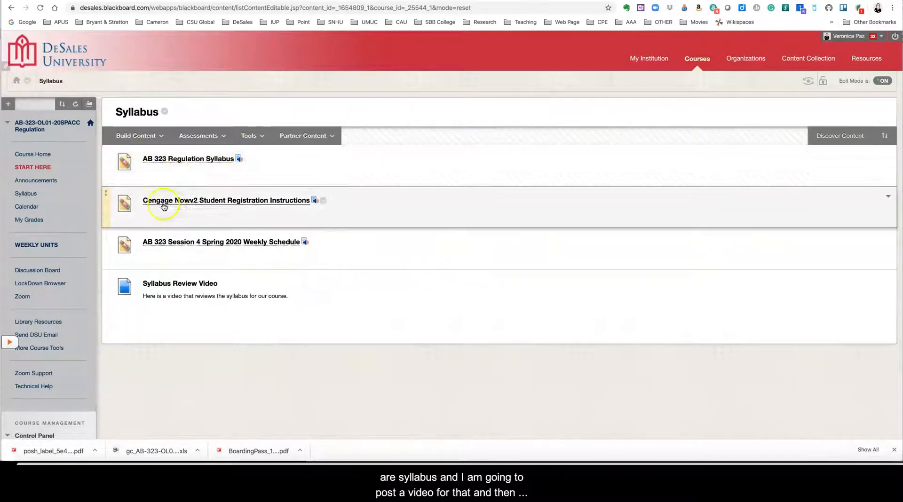
Step: Open the Cengage Nowv2 Student Registration Instructions from the Syllabus area
click(227, 200)
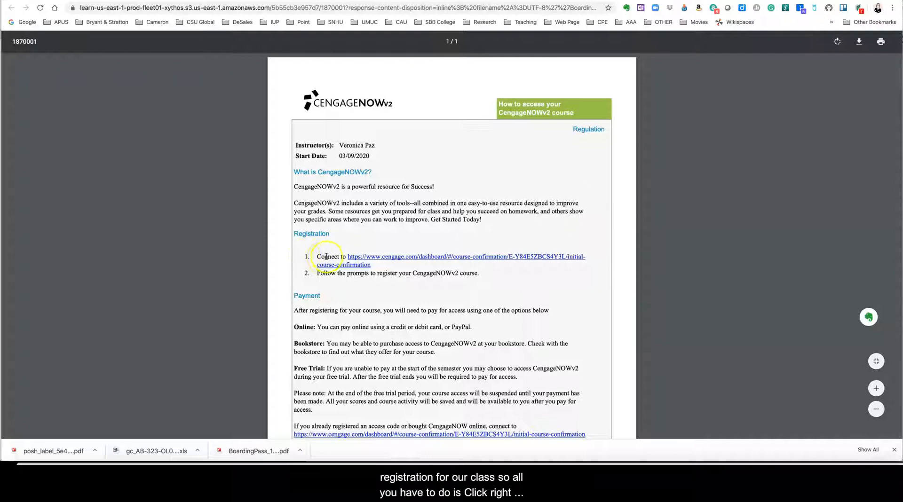
mouse_move(532, 259)
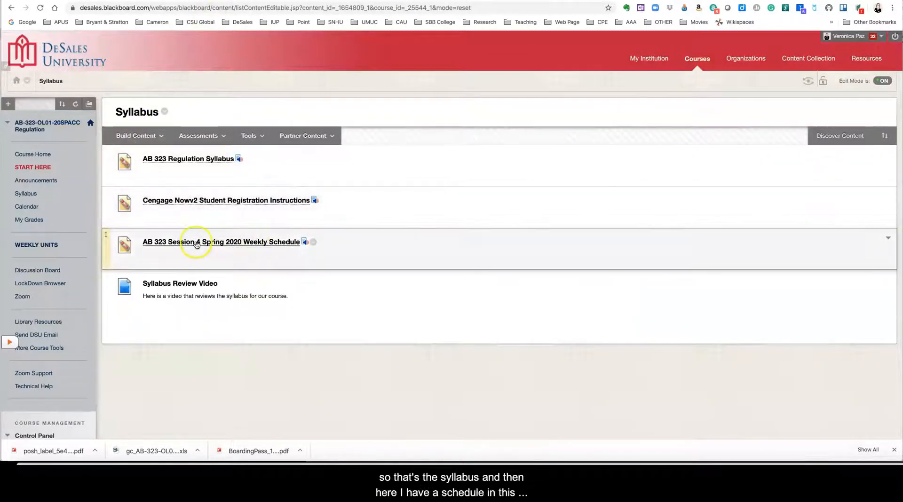
Step: Download the Session 4 Spring 2020 weekly schedule, view it in Excel, then open Weekly Units
click(221, 242)
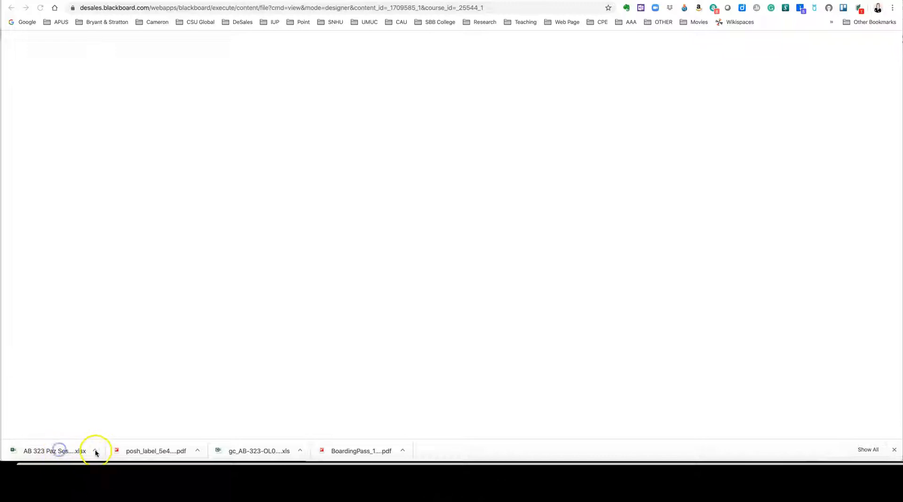
click(96, 453)
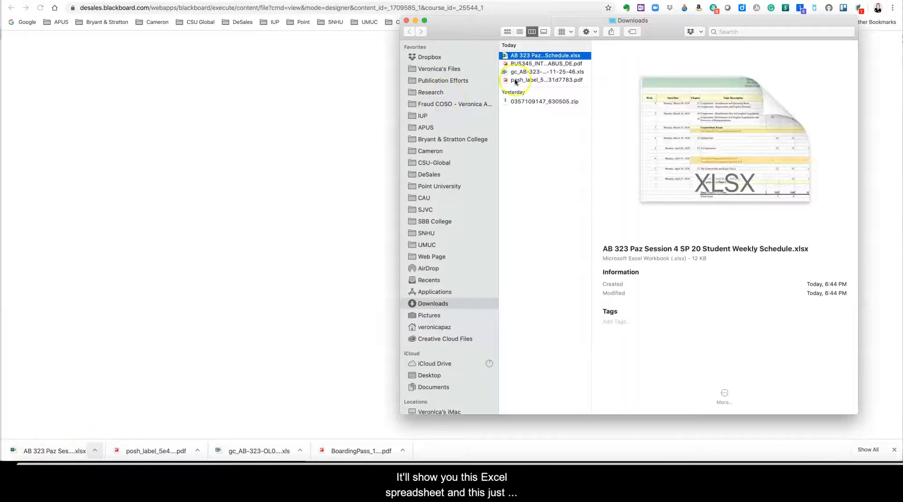
double_click(542, 56)
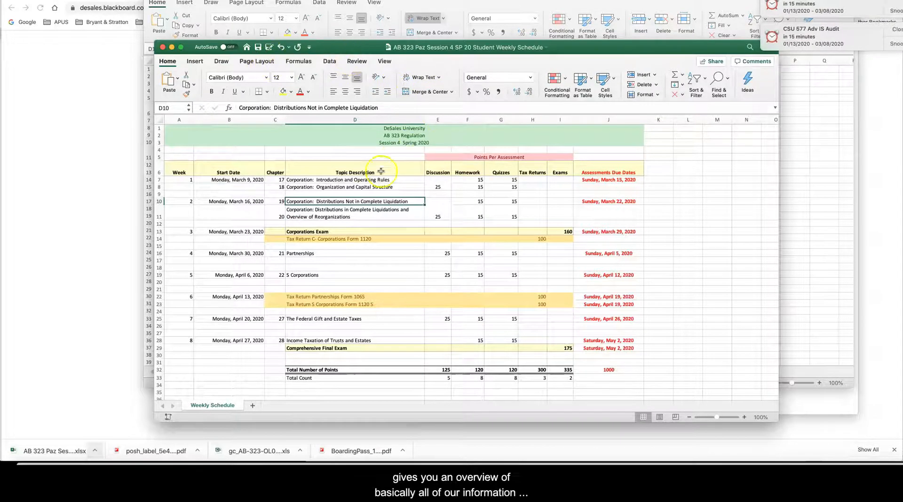
mouse_move(119, 304)
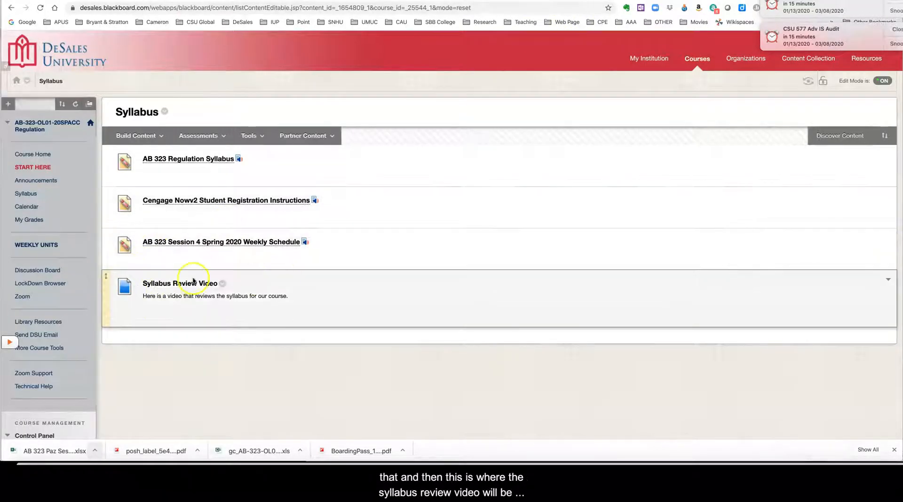
mouse_move(354, 276)
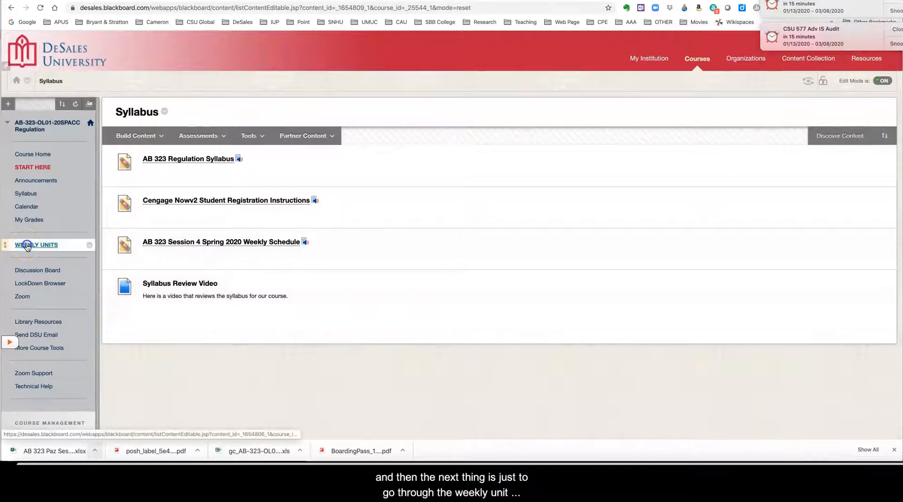
click(36, 245)
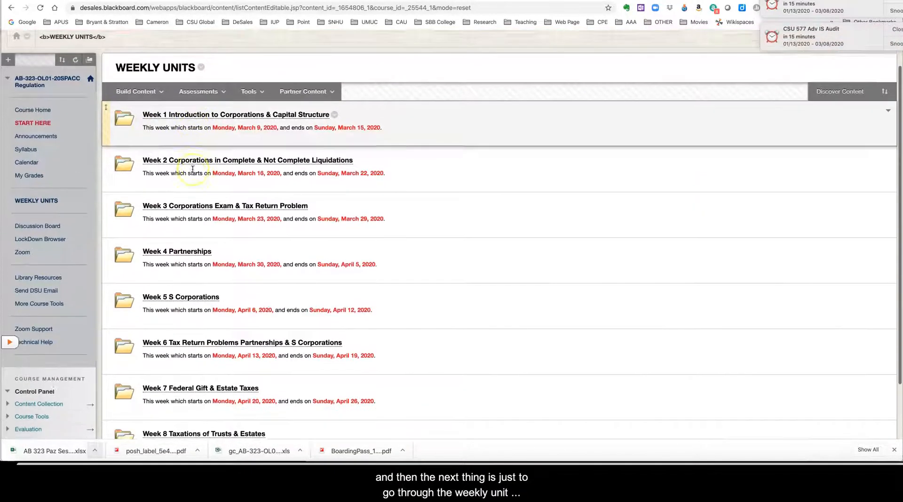
scroll(up, 3)
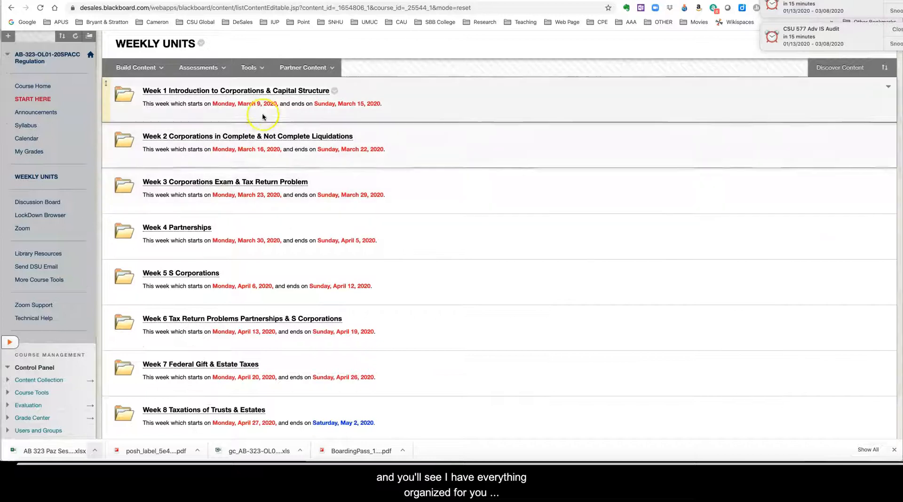
mouse_move(384, 110)
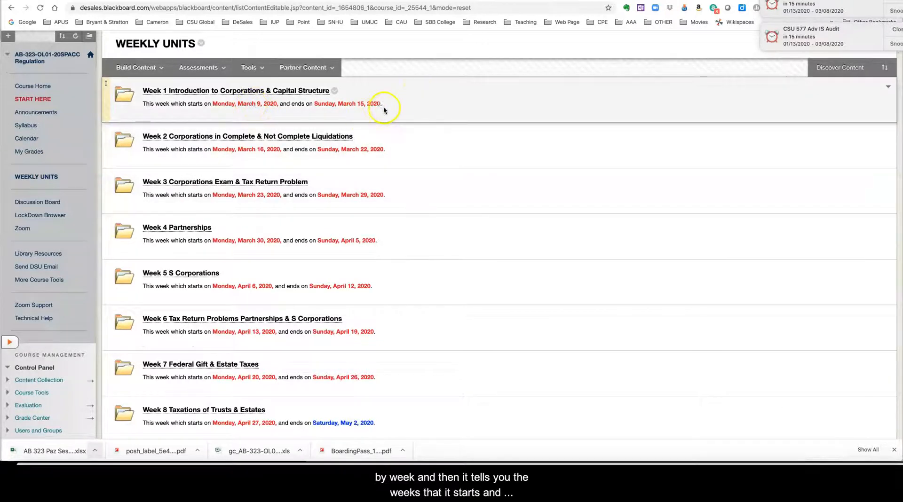
Step: Review Week 1's tasks, learning objectives, discussions and CengageNOWv2 assignment table
click(236, 91)
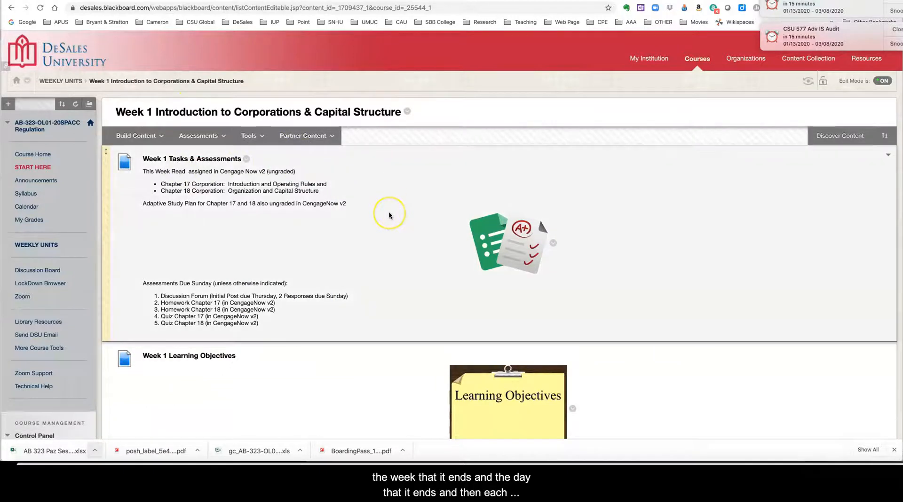
scroll(down, 3)
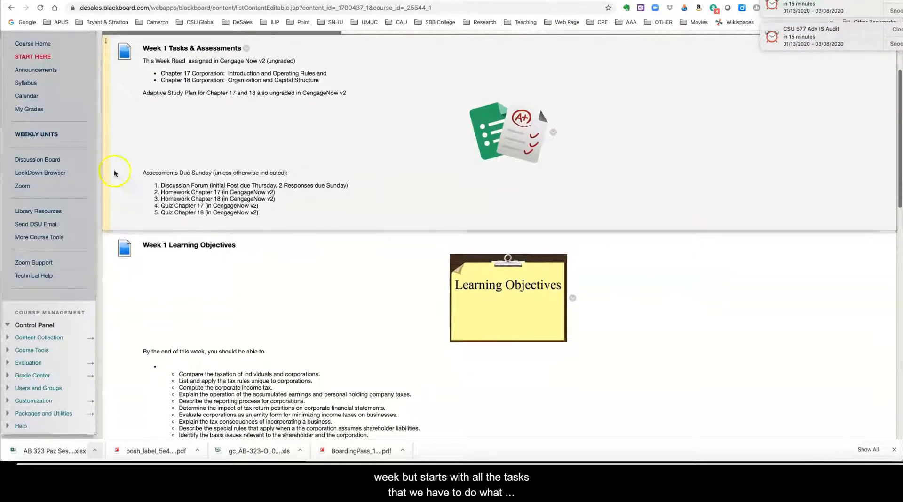
scroll(down, 3)
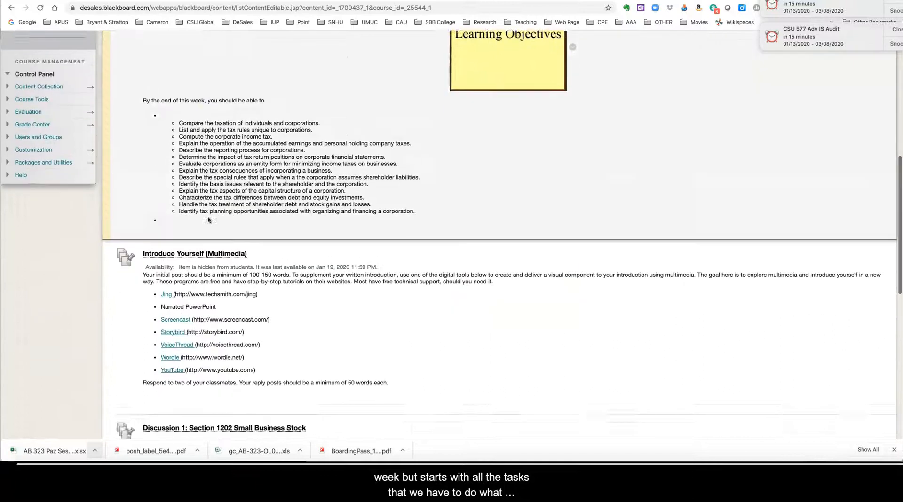
scroll(down, 3)
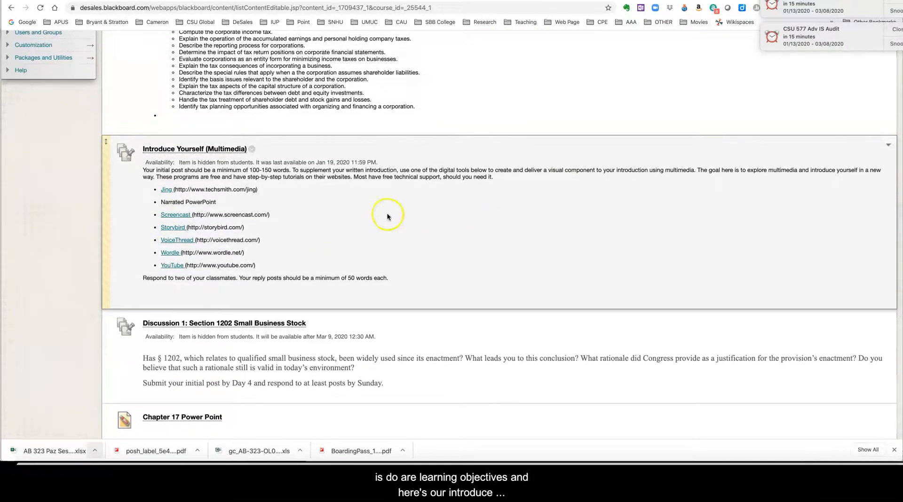
mouse_move(379, 216)
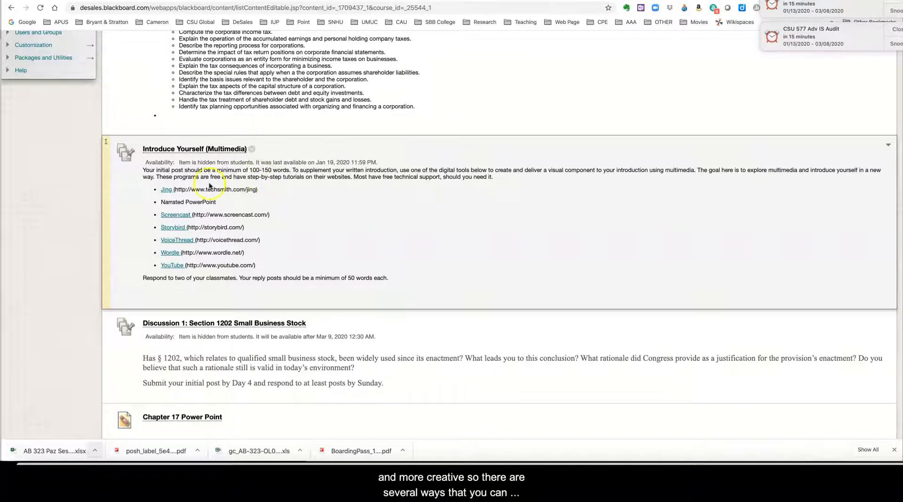
scroll(down, 3)
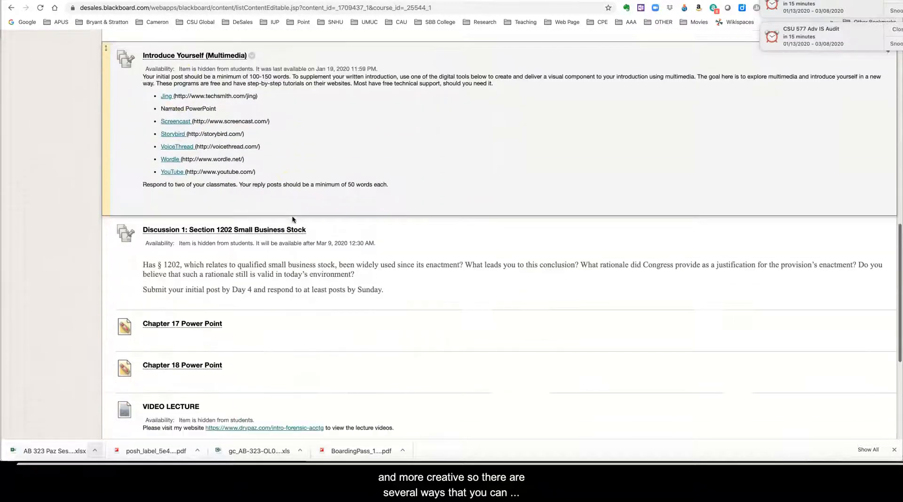
scroll(down, 3)
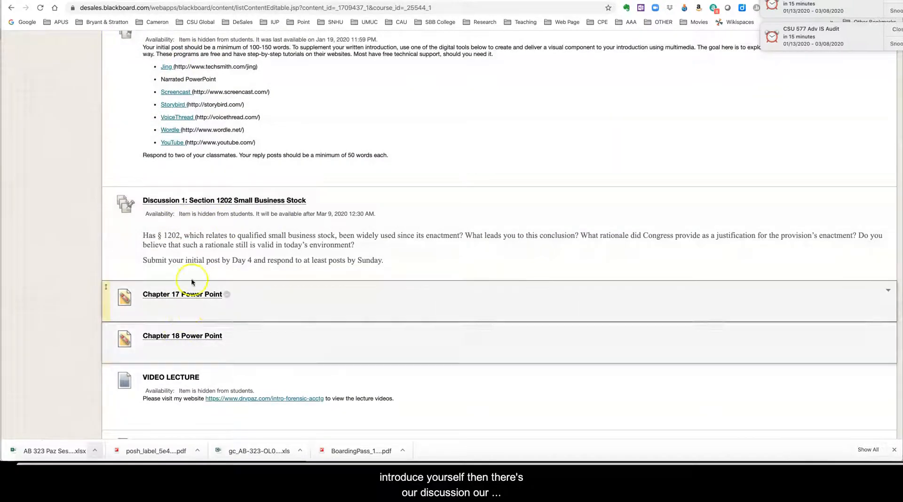
scroll(down, 3)
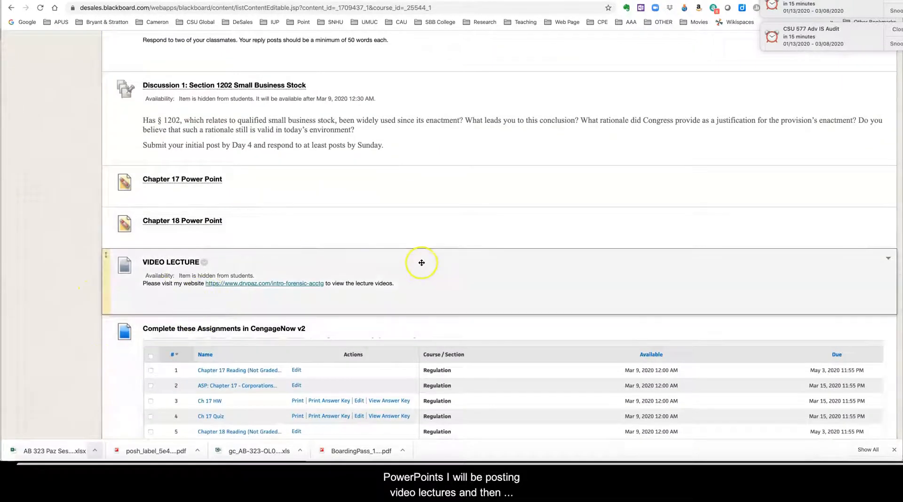
scroll(down, 3)
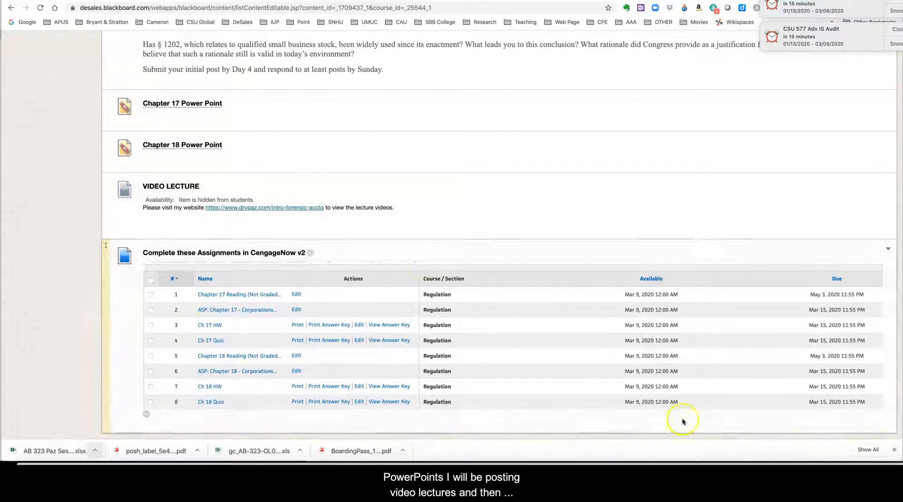
mouse_move(265, 297)
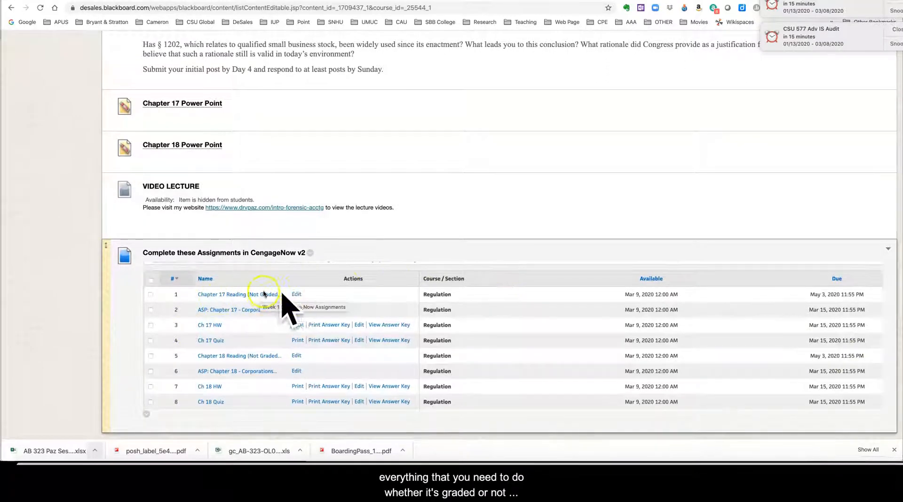
mouse_move(563, 410)
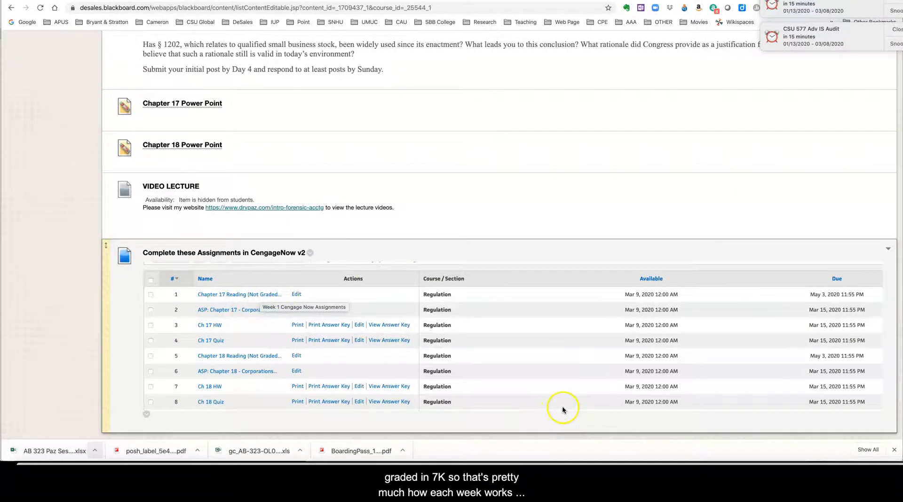
scroll(up, 3)
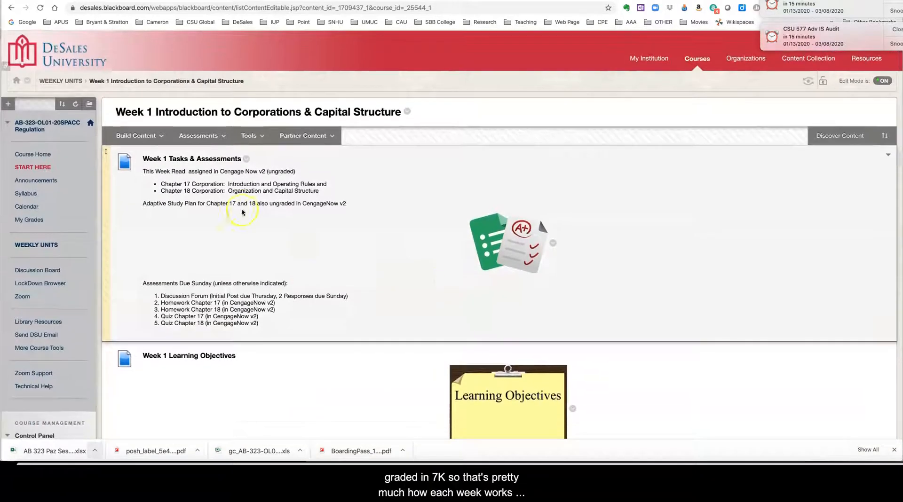
Step: Review the Week 3 Corporations Exam & Tax Return Problem folder, then return to Weekly Units
click(36, 245)
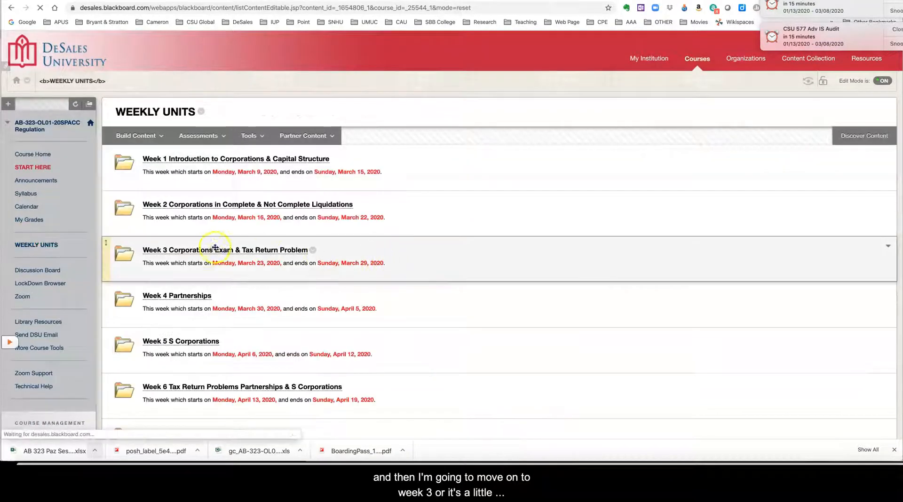
click(225, 250)
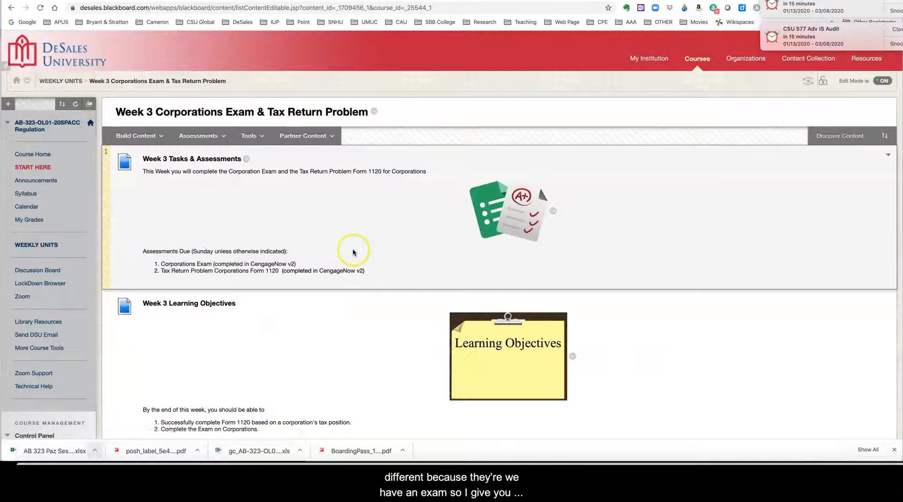
scroll(down, 3)
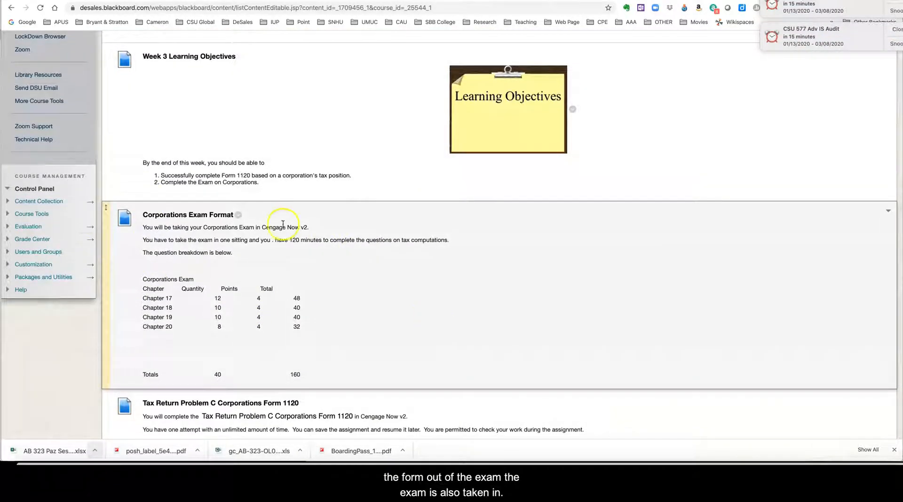
scroll(up, 3)
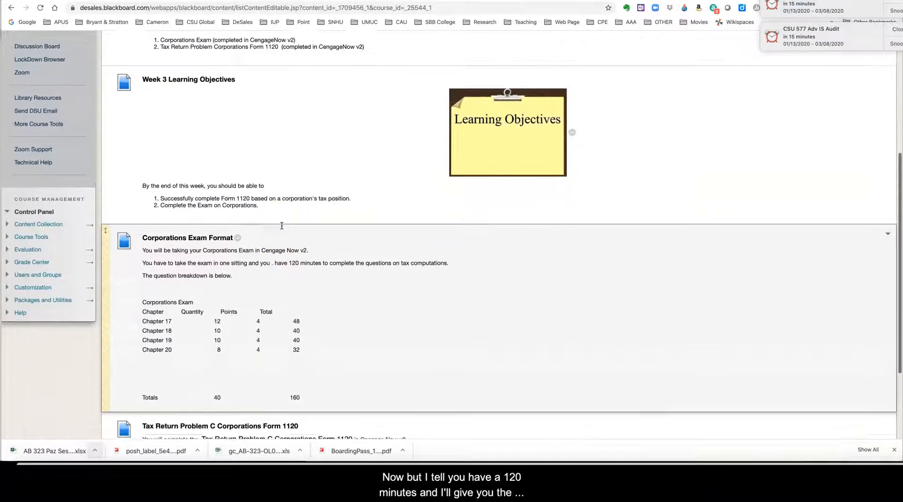
scroll(down, 3)
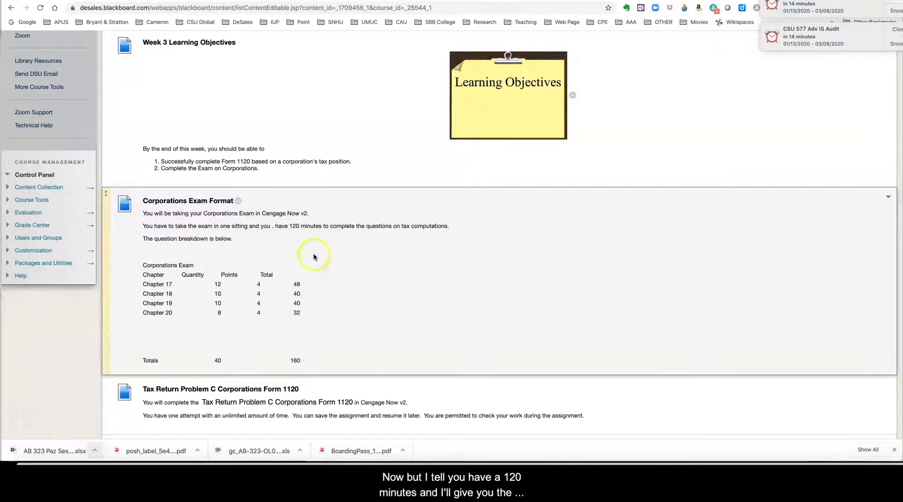
scroll(down, 3)
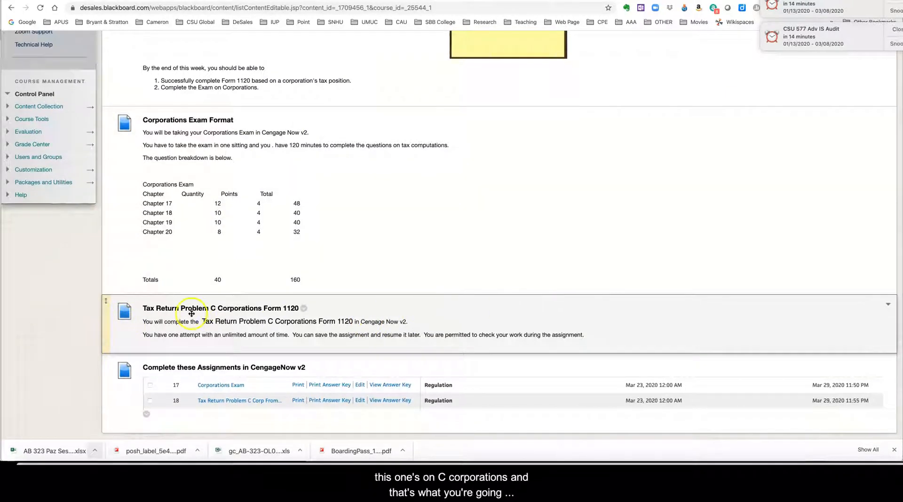
mouse_move(297, 312)
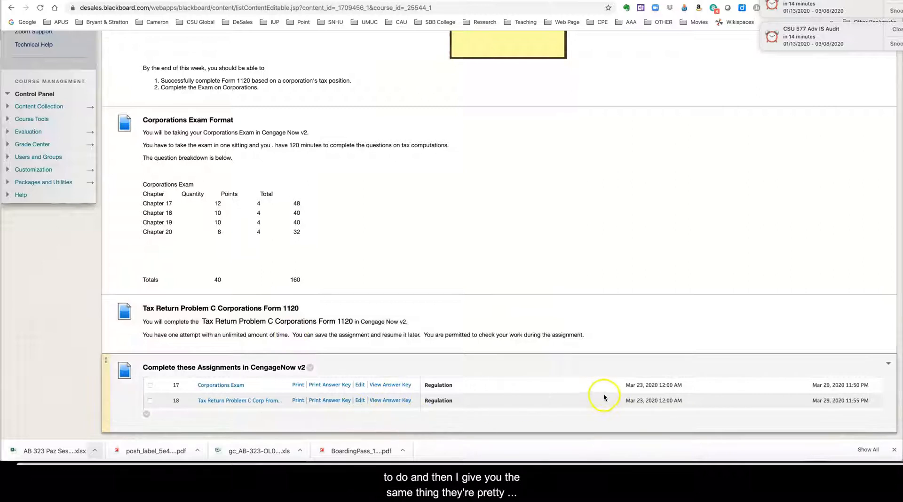
scroll(up, 3)
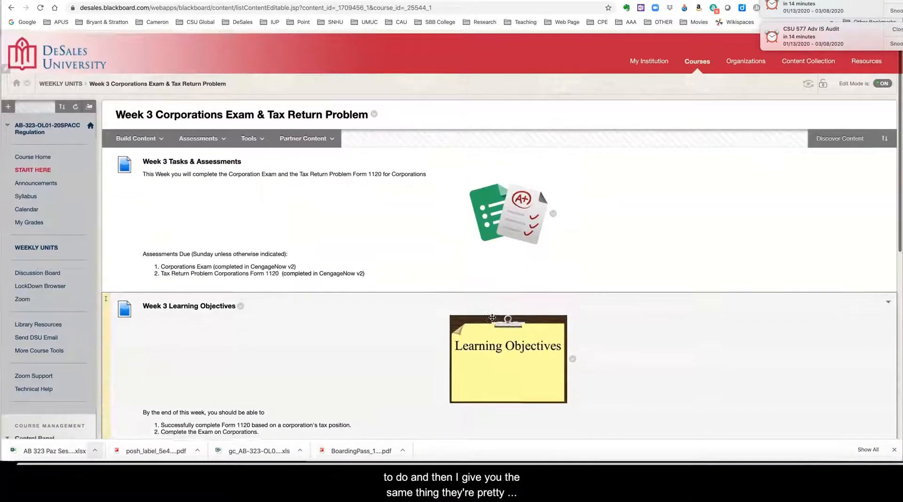
click(36, 245)
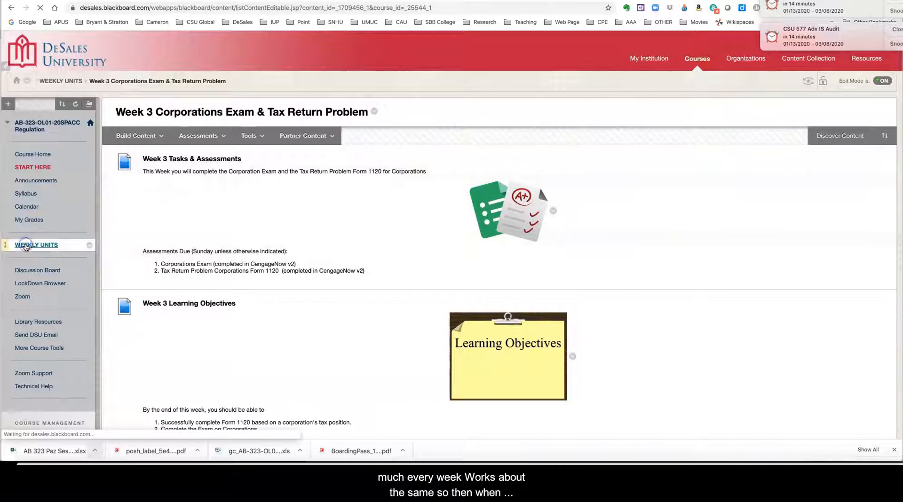
Step: Review Week 5 S Corporations' discussion, PowerPoint and CengageNOWv2 assignments, then return to Weekly Units
click(36, 245)
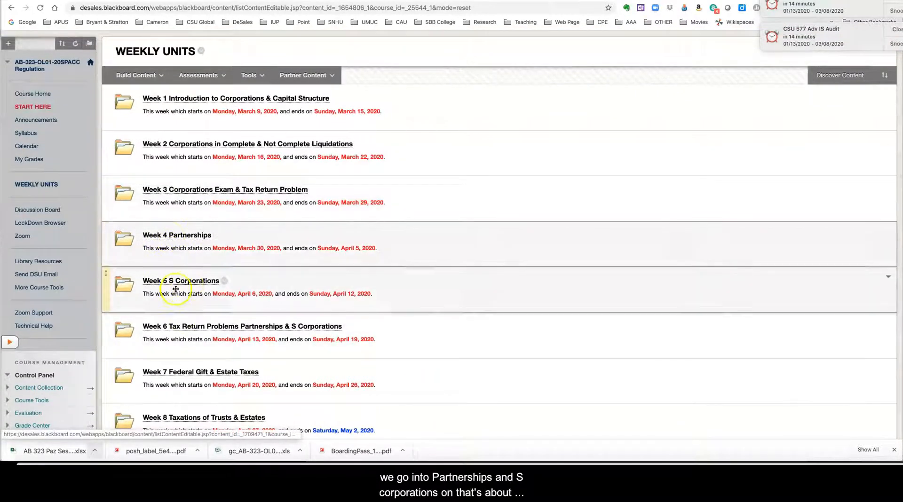
click(180, 280)
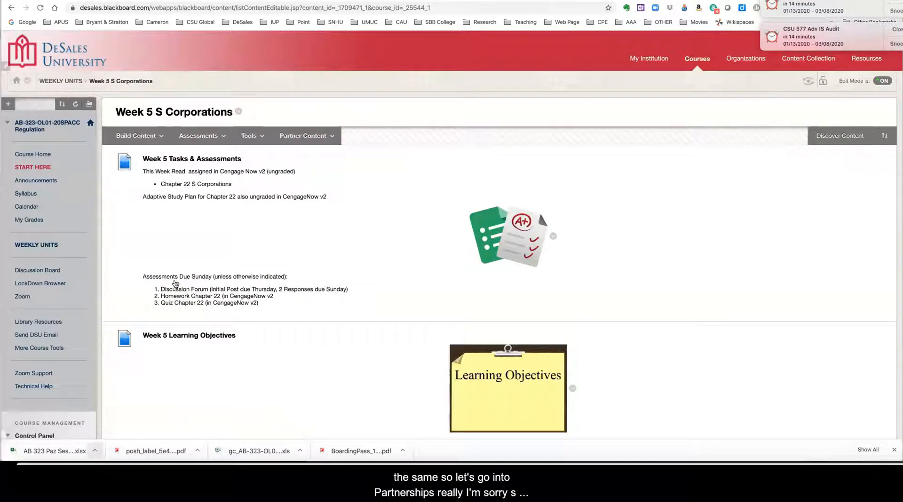
scroll(down, 3)
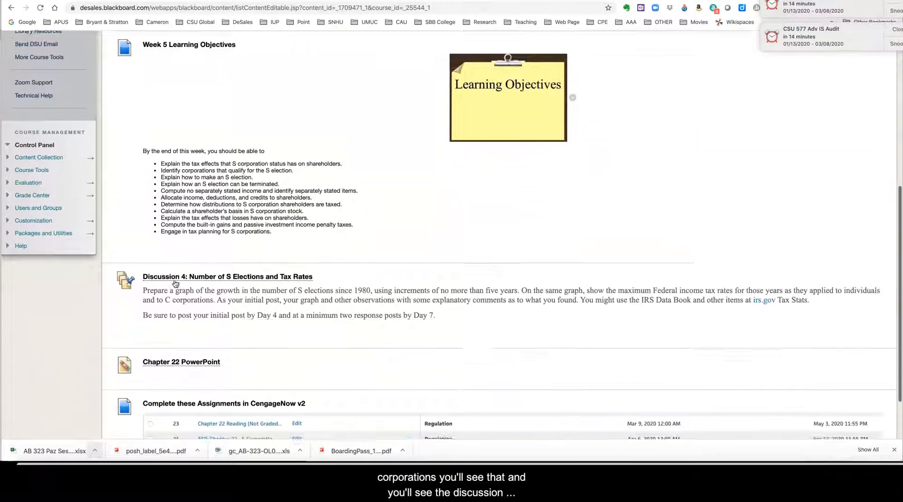
scroll(down, 3)
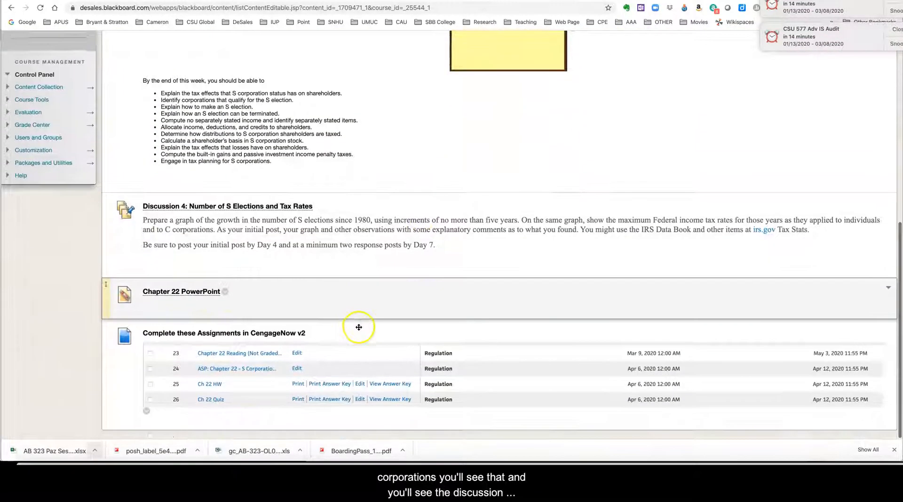
scroll(up, 3)
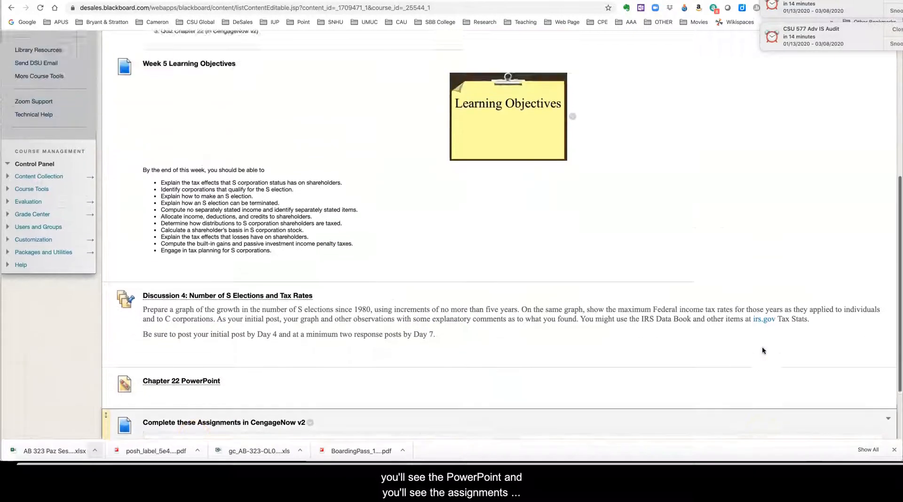
scroll(up, 3)
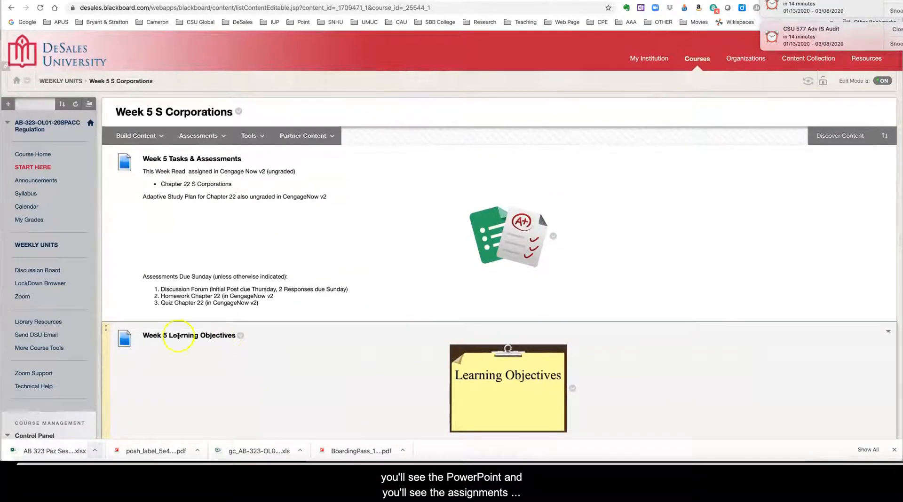
click(61, 81)
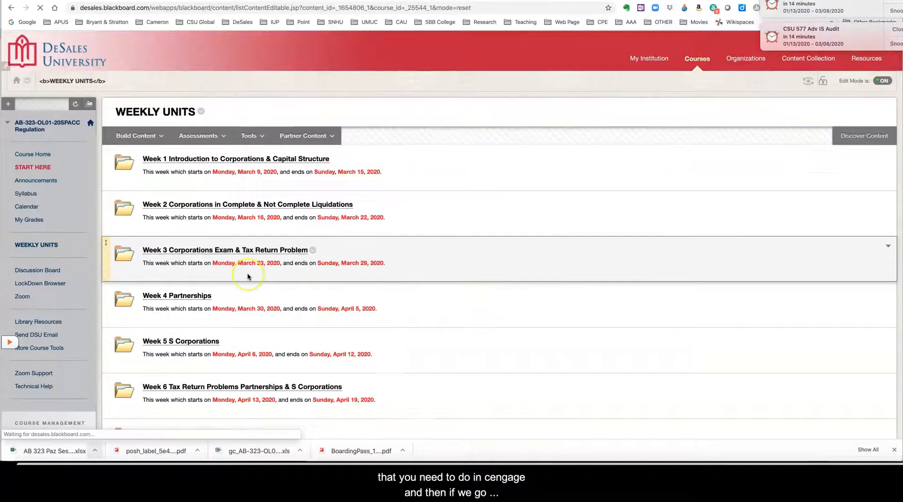
scroll(down, 3)
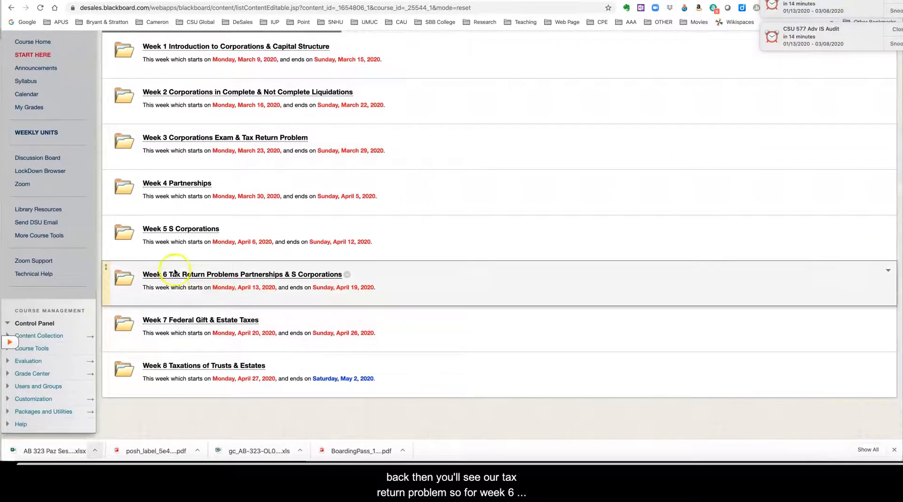
click(242, 275)
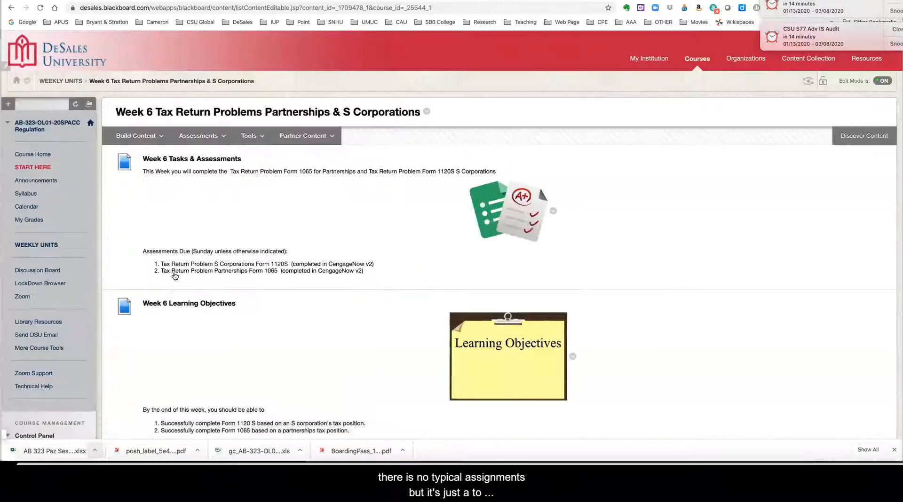
scroll(down, 3)
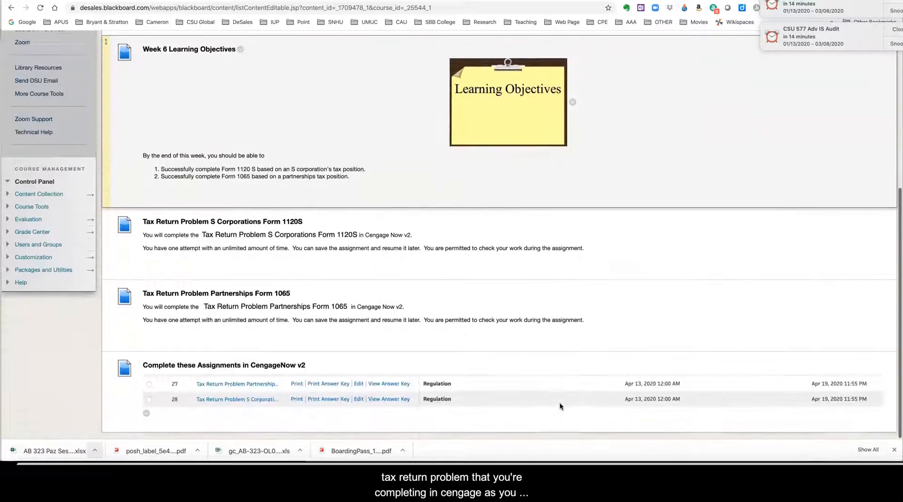
scroll(up, 3)
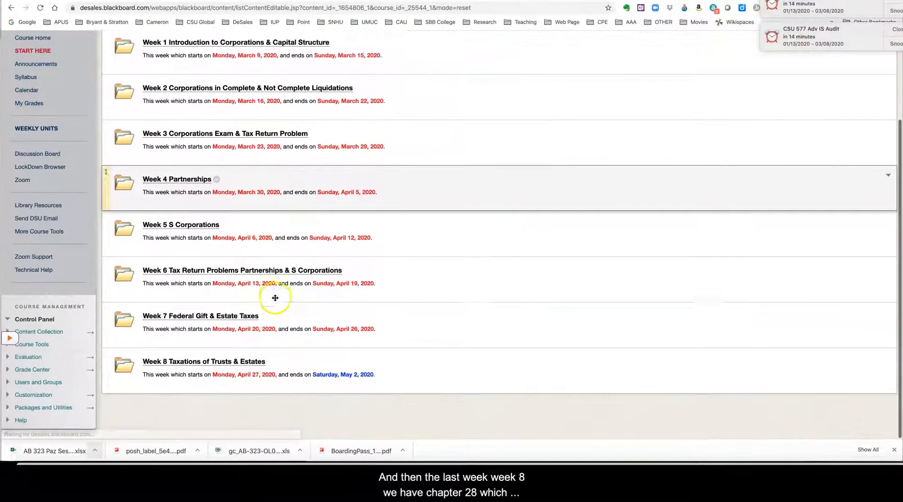
Step: Review Week 8 Taxations of Trusts & Estates, then browse the Discussion Board forums
click(203, 361)
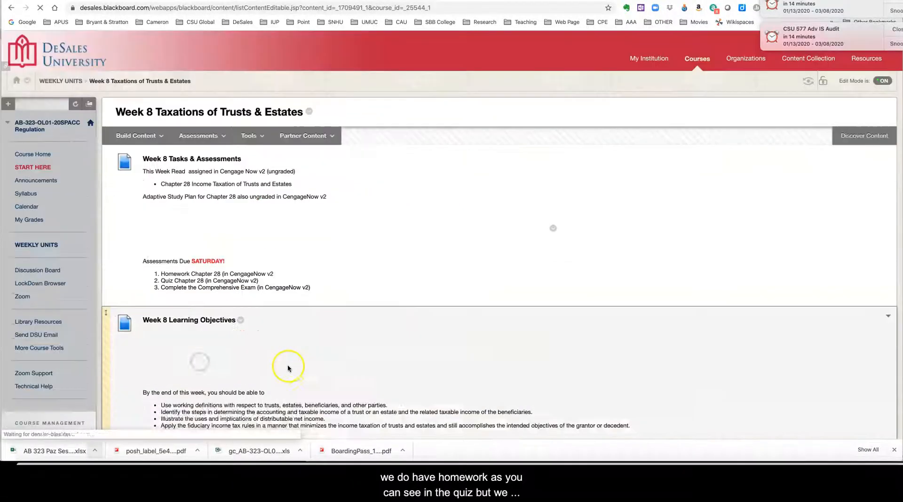
scroll(down, 3)
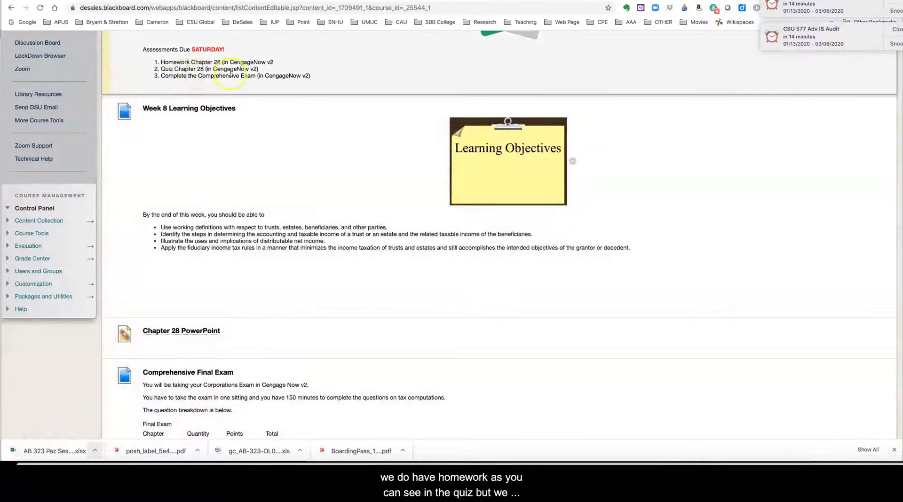
scroll(down, 3)
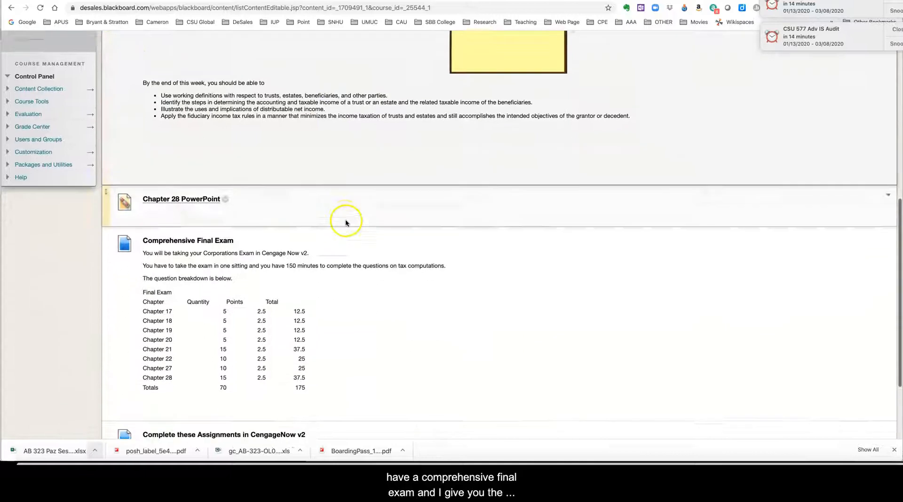
scroll(down, 3)
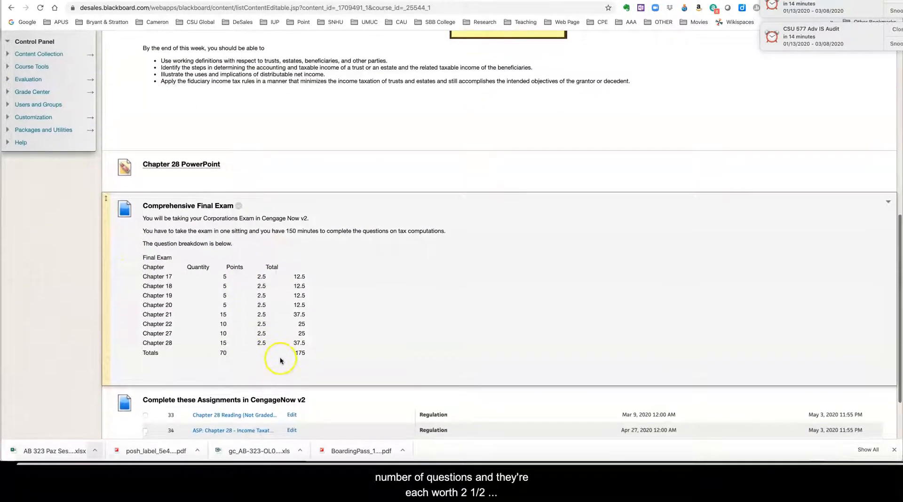
mouse_move(327, 237)
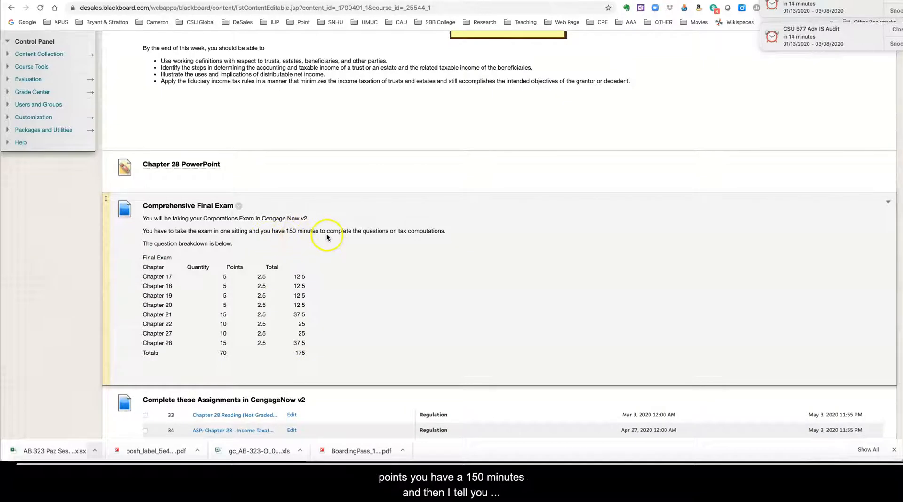
scroll(down, 3)
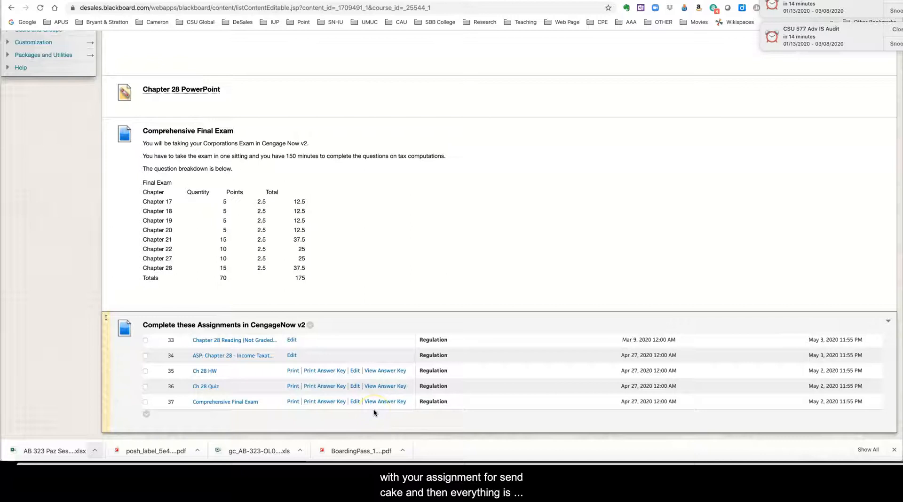
scroll(up, 3)
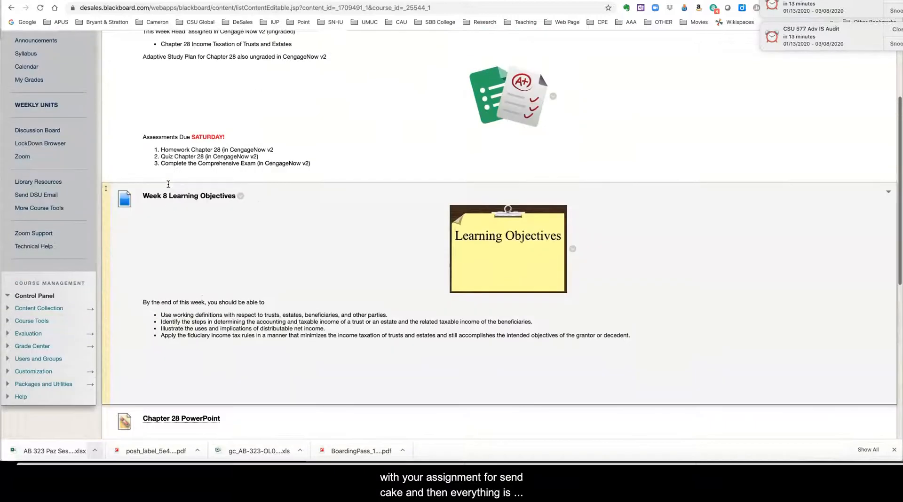
click(37, 130)
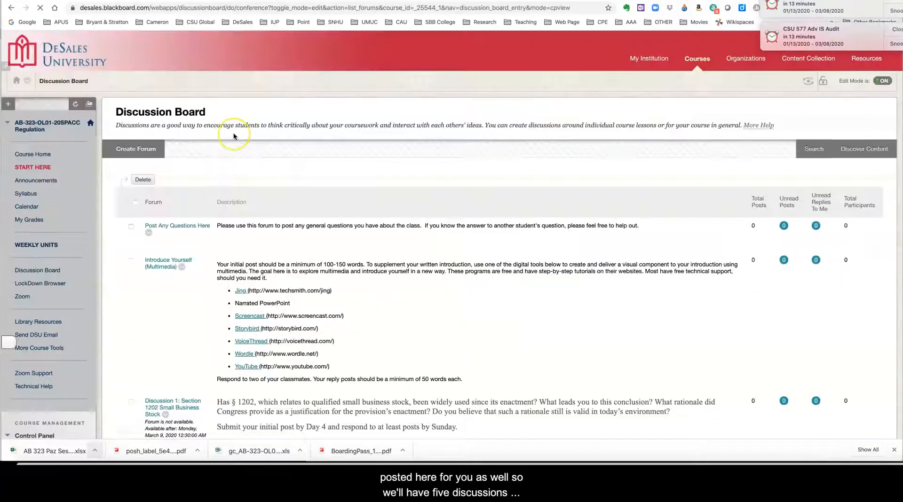
scroll(down, 3)
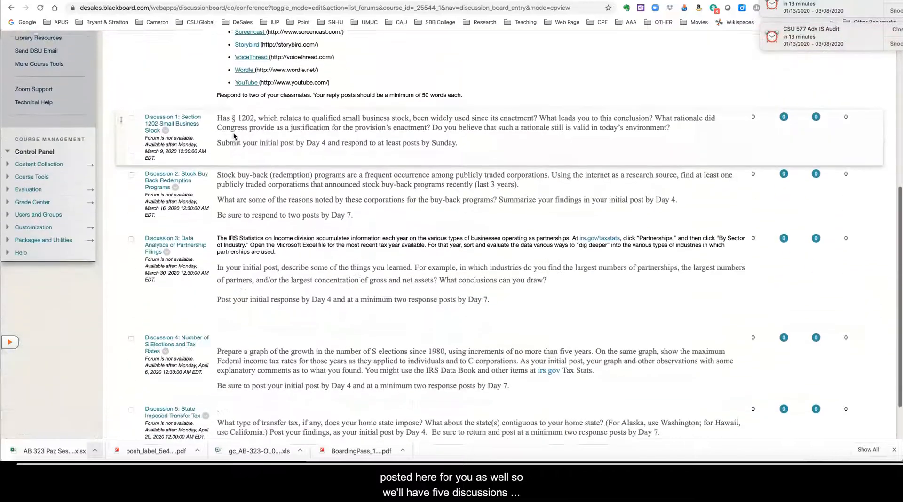